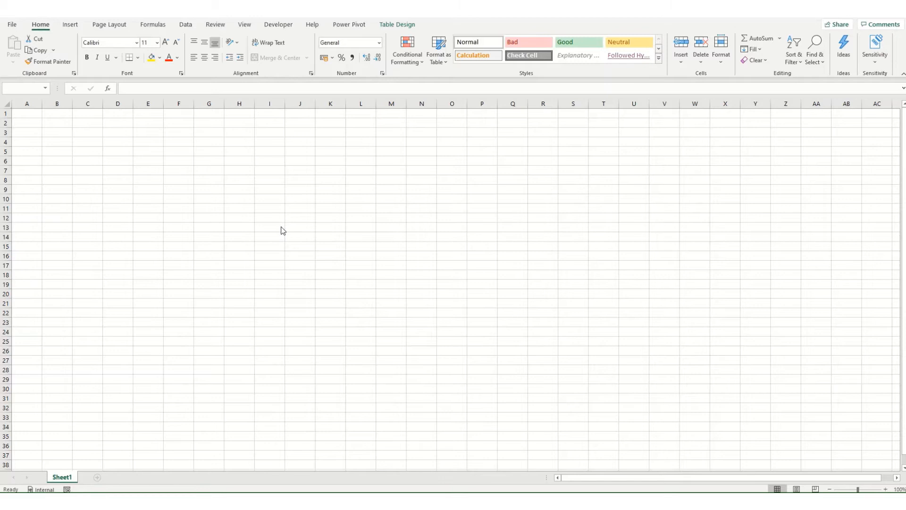
mouse_move(94, 31)
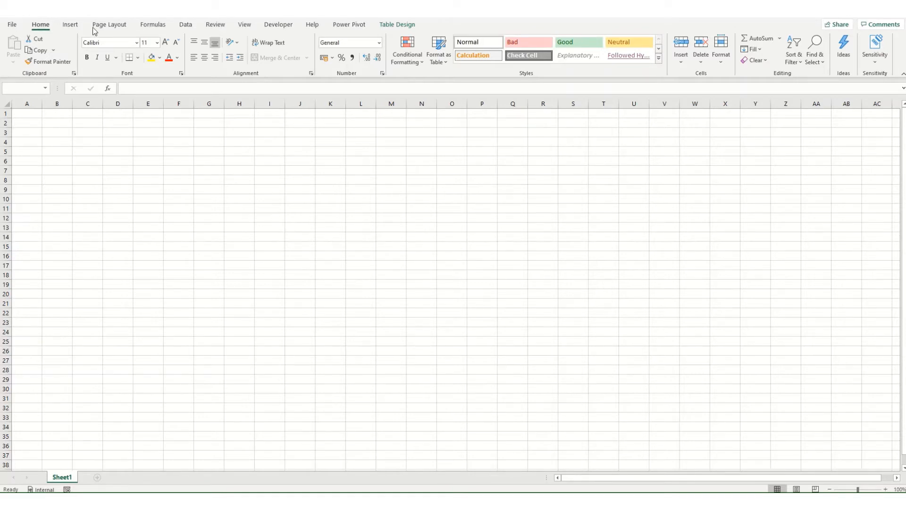
mouse_move(71, 29)
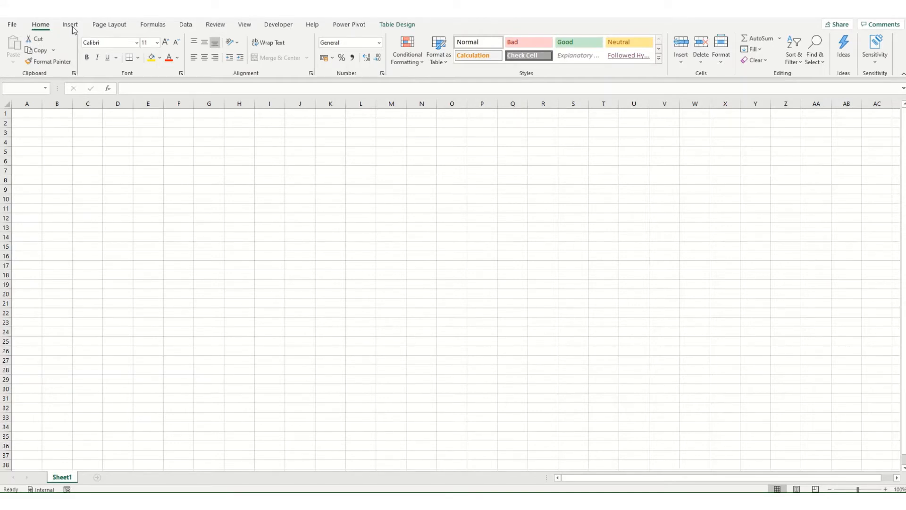
- Show the Insert ribbon tools for adding pictures, shapes and icons
left_click(69, 24)
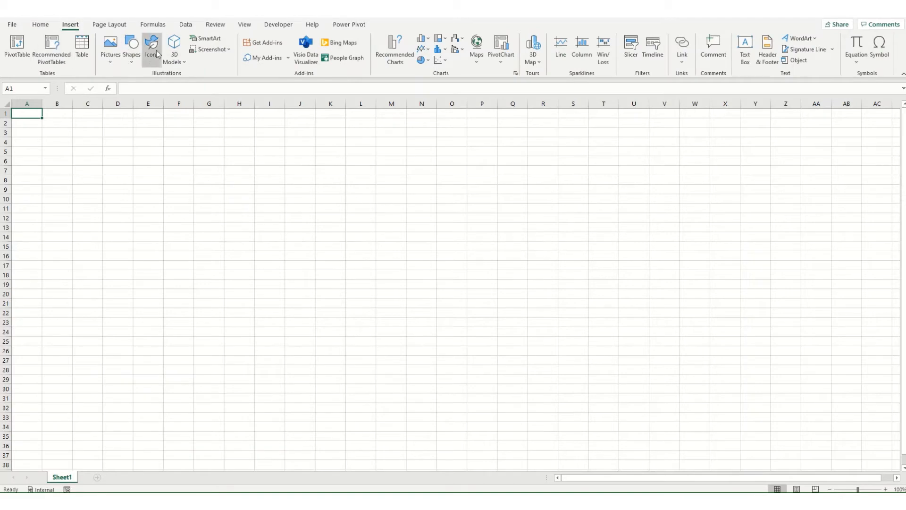
- Insert the airplane icon from the stock icon gallery onto the empty sheet
left_click(151, 46)
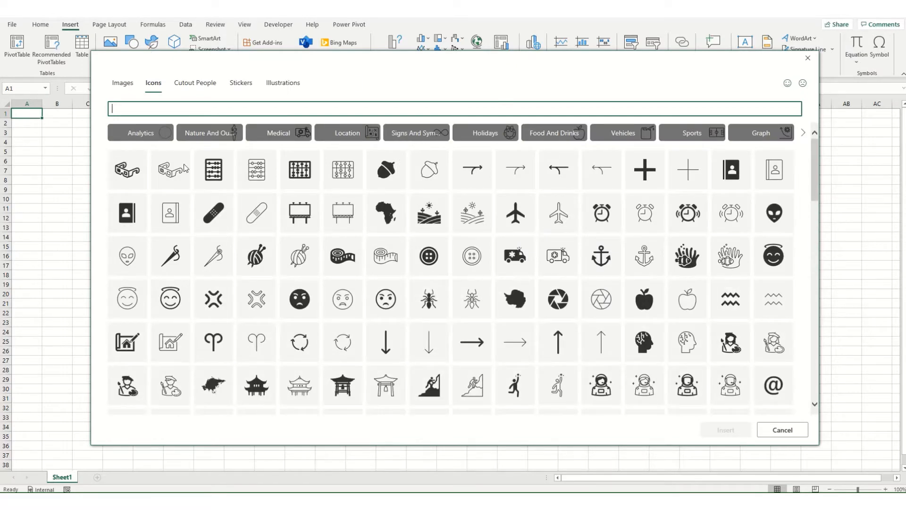
mouse_move(341, 386)
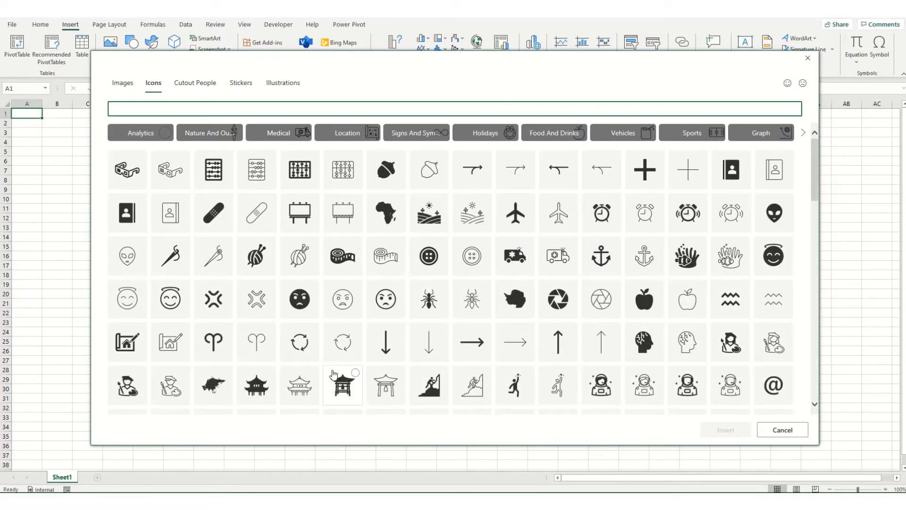
left_click(514, 212)
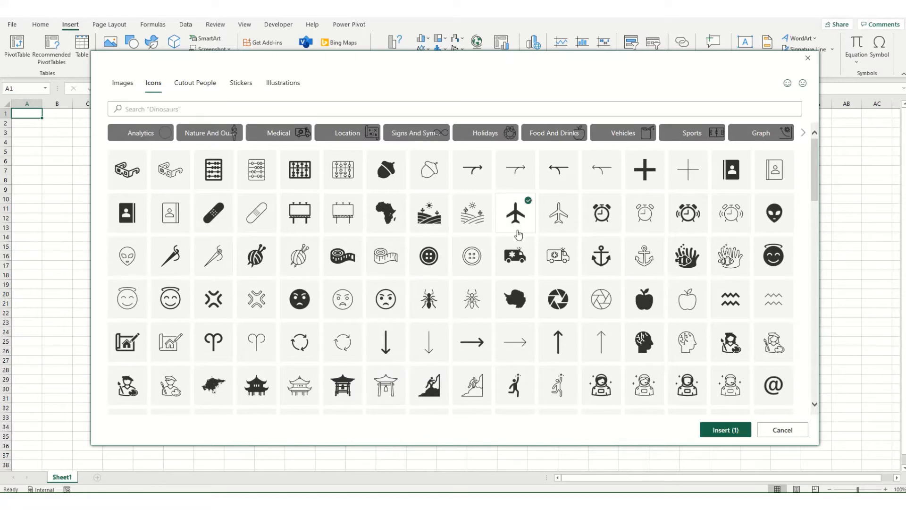
left_click(782, 430)
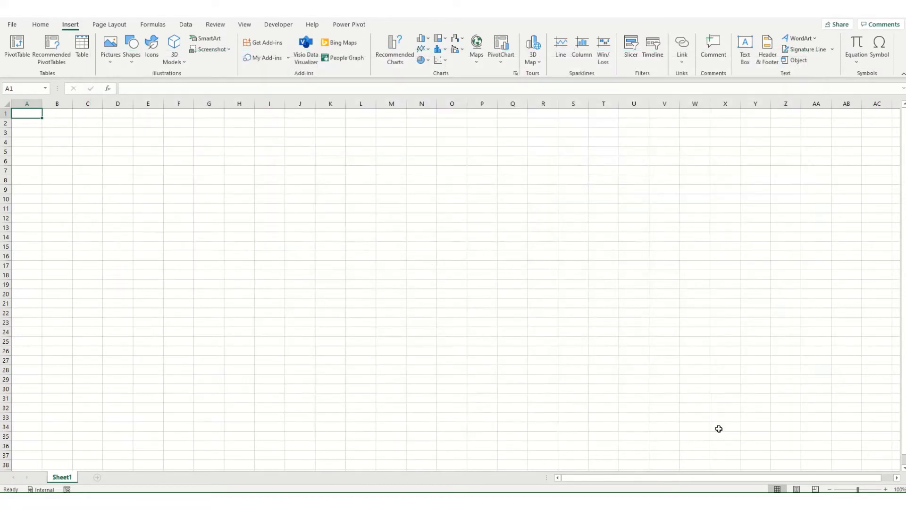
- Browse the airplane icon's Graphics Outline and Graphics Fill colour choices without applying any
left_click(151, 49)
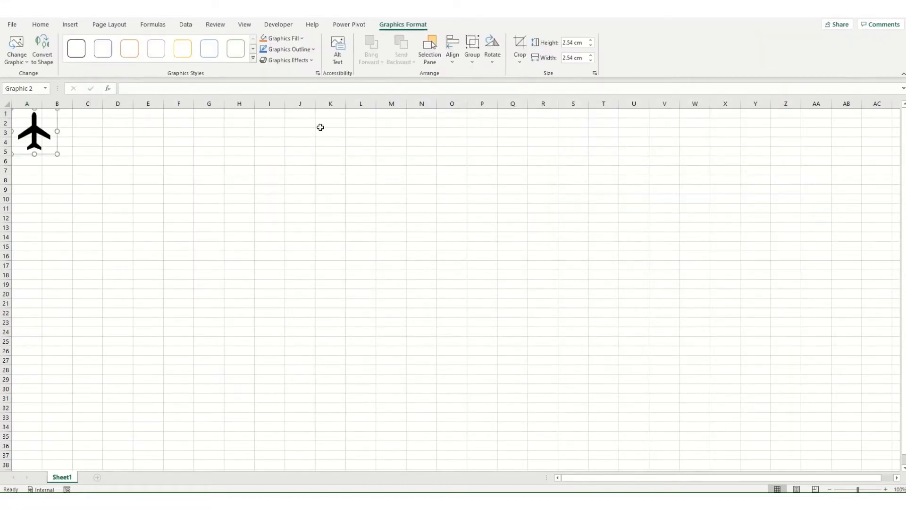
left_click(287, 49)
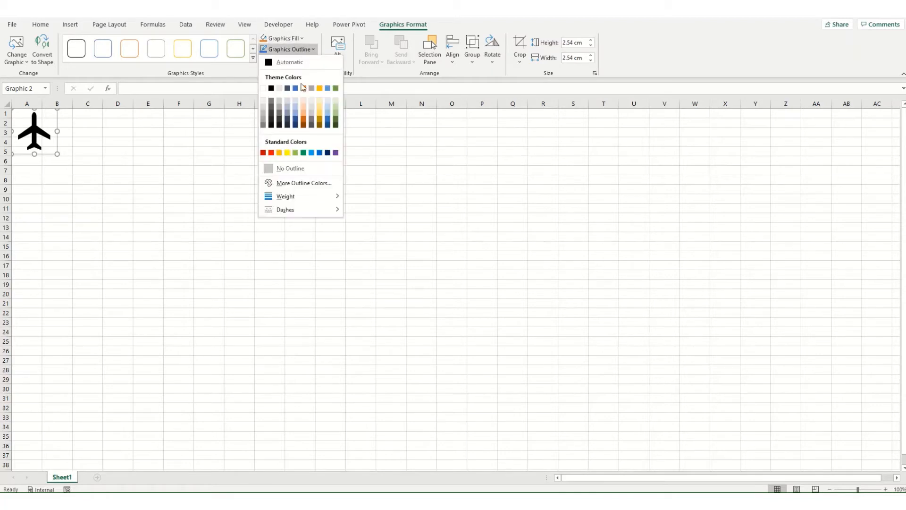
left_click(283, 37)
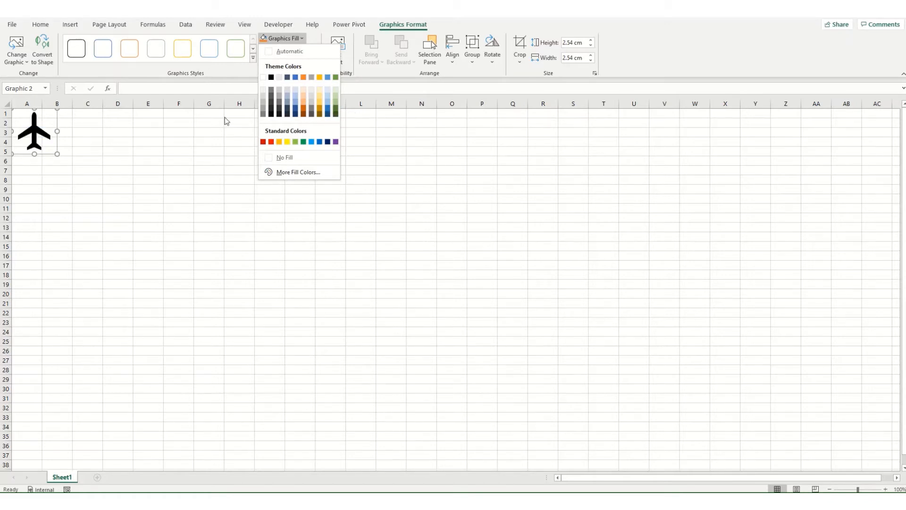
mouse_move(45, 155)
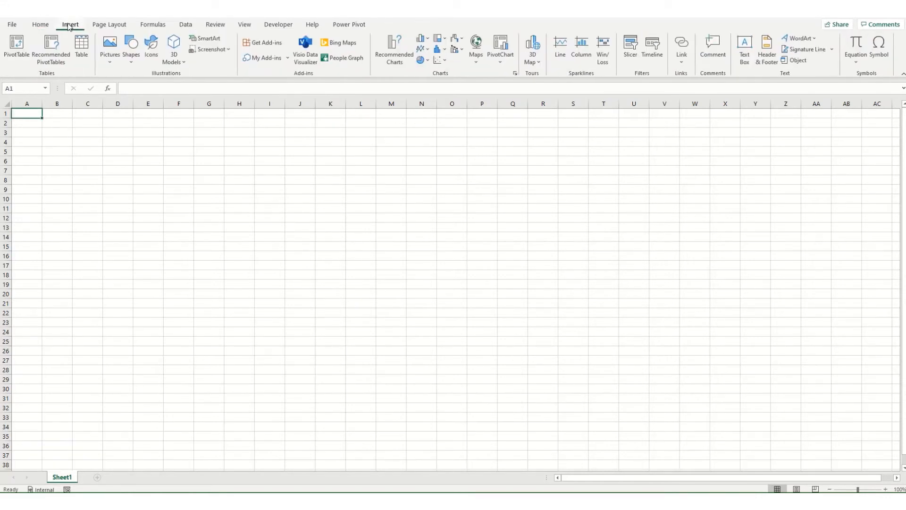
- Browse the stock Images, Cutout People and Stickers collections, ending on Illustrations
left_click(151, 47)
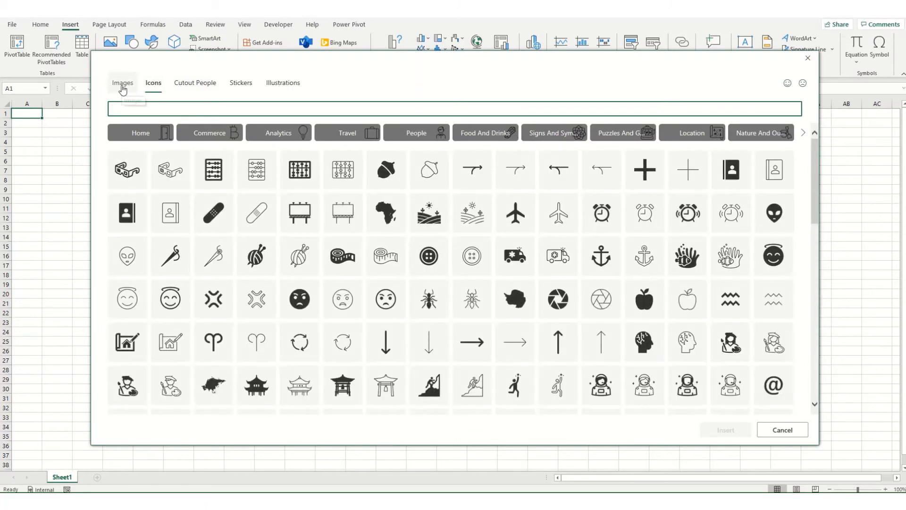
left_click(121, 83)
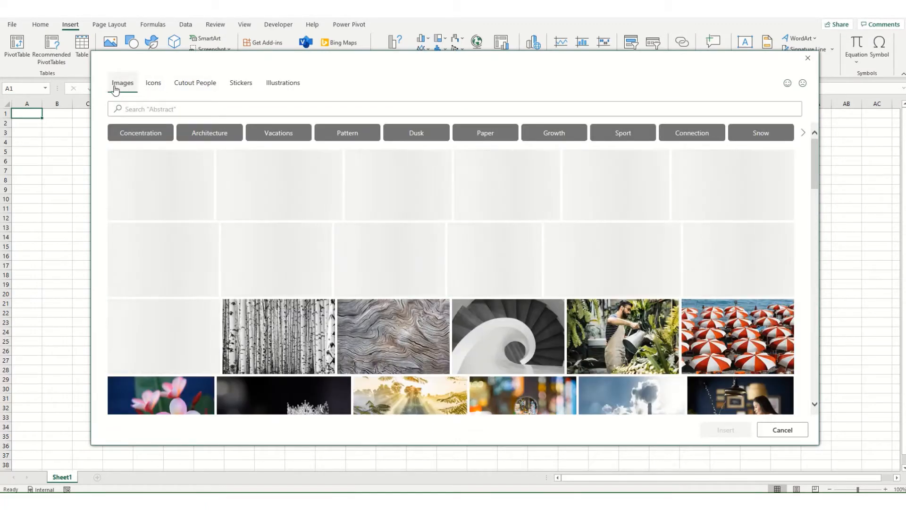
left_click(194, 83)
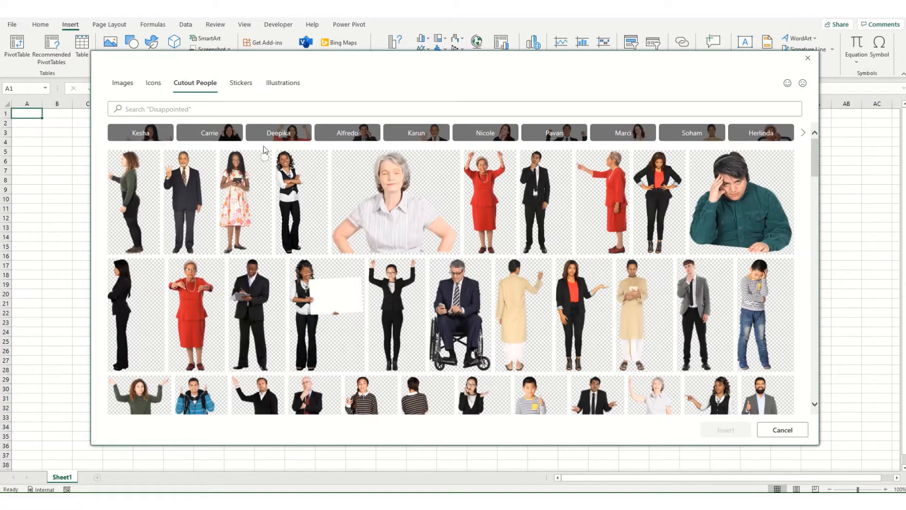
left_click(241, 83)
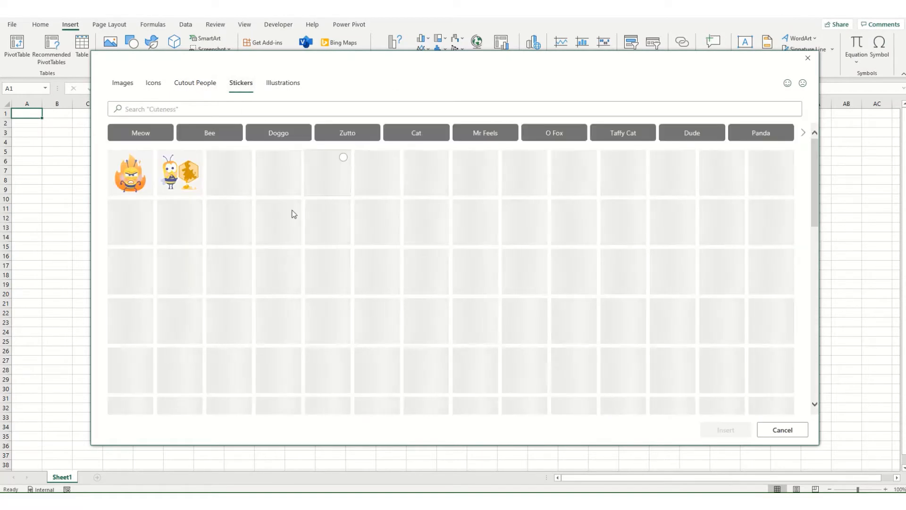
left_click(282, 83)
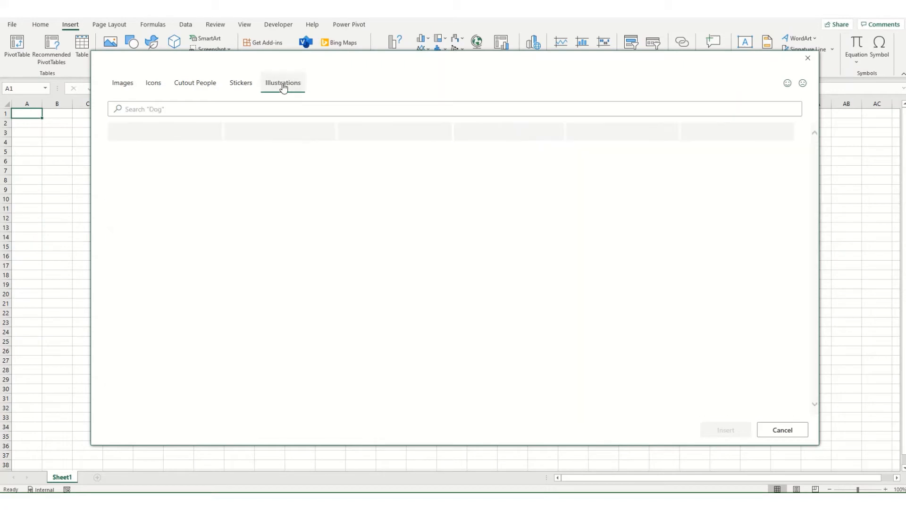
- Insert the microscope-and-flasks illustration from the Illustrations gallery onto the sheet
left_click(282, 83)
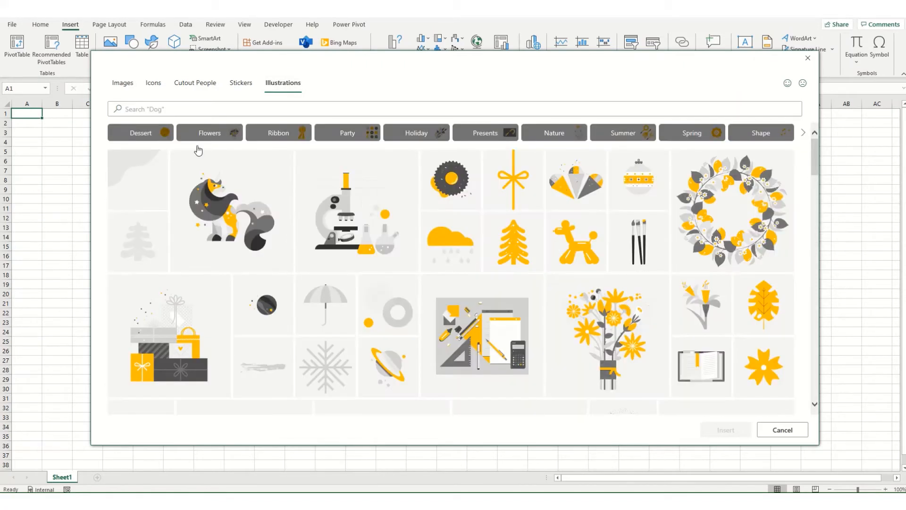
scroll("down", 3)
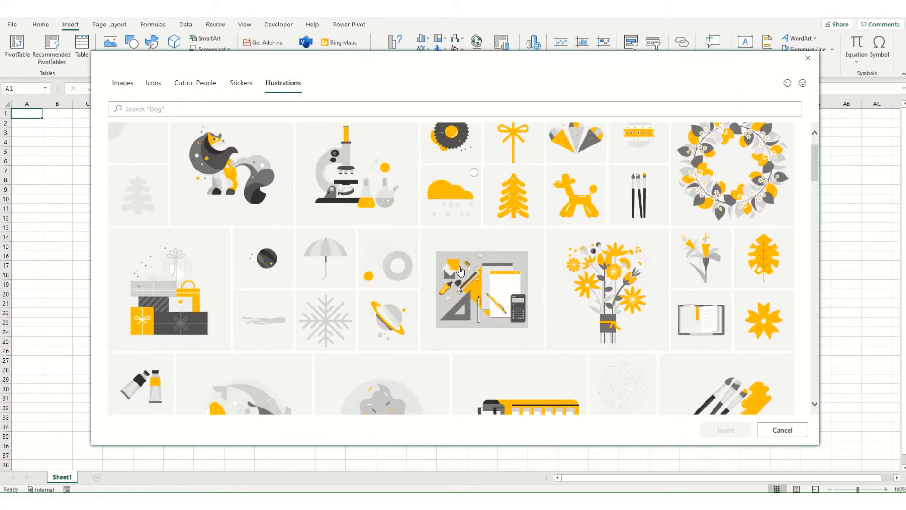
scroll("up", 3)
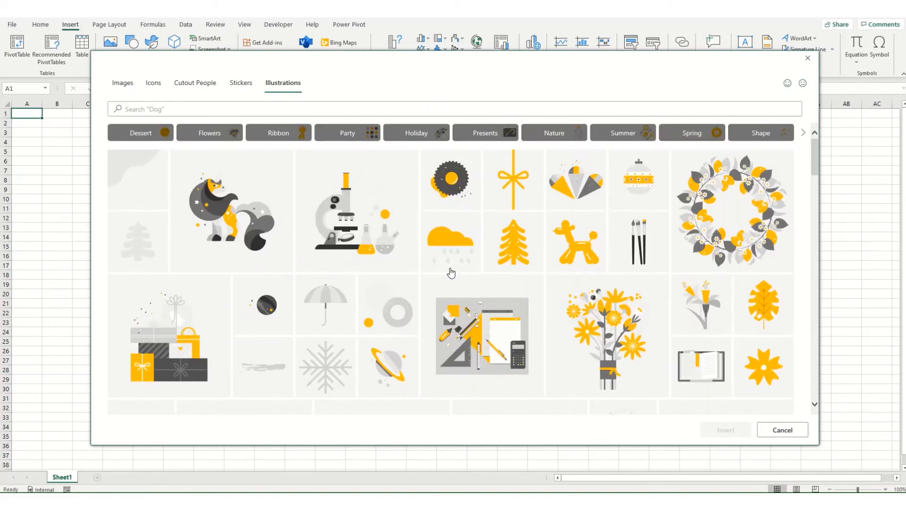
mouse_move(585, 133)
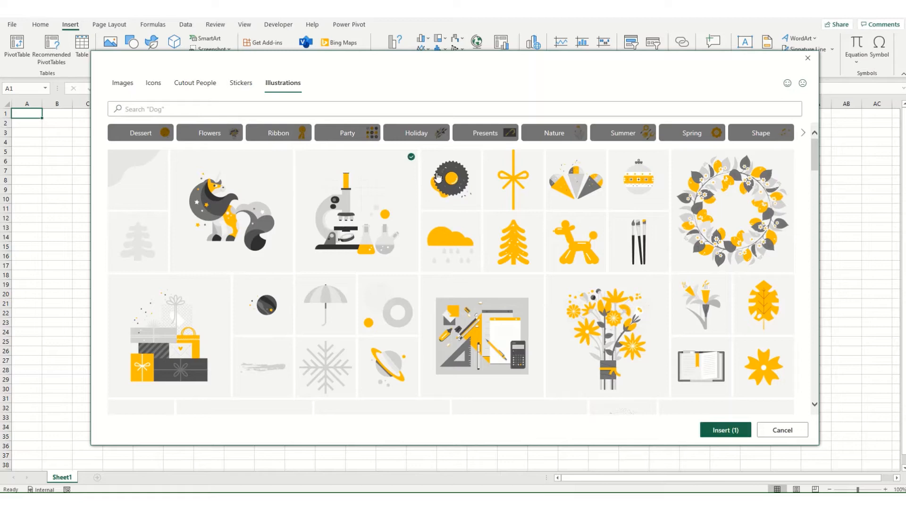
mouse_move(725, 429)
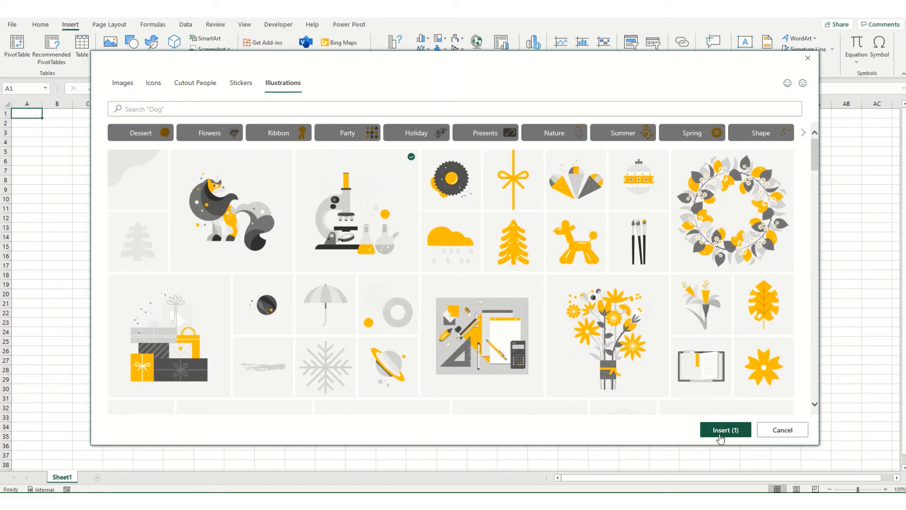
left_click(725, 429)
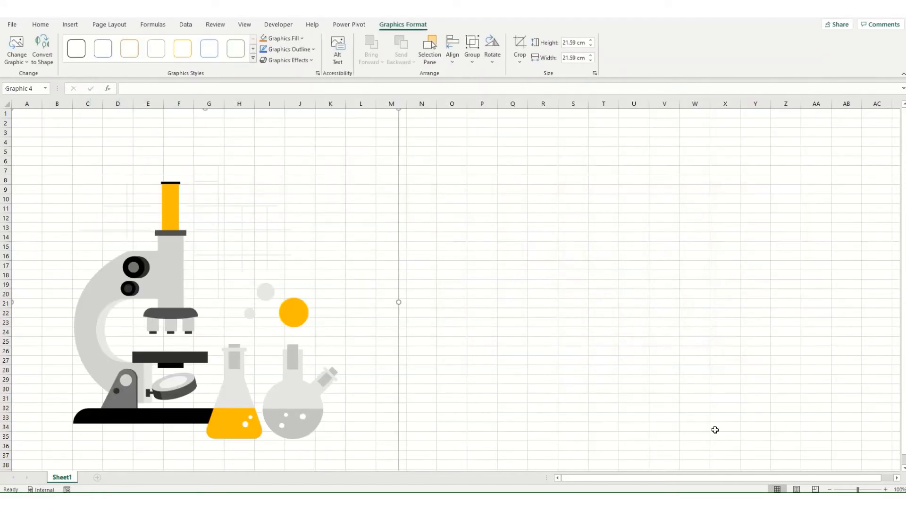
mouse_move(256, 473)
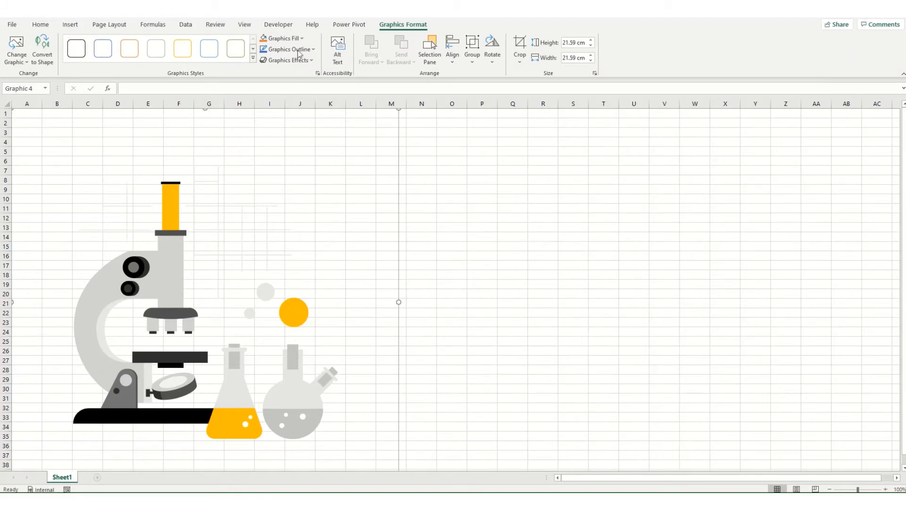
left_click(284, 37)
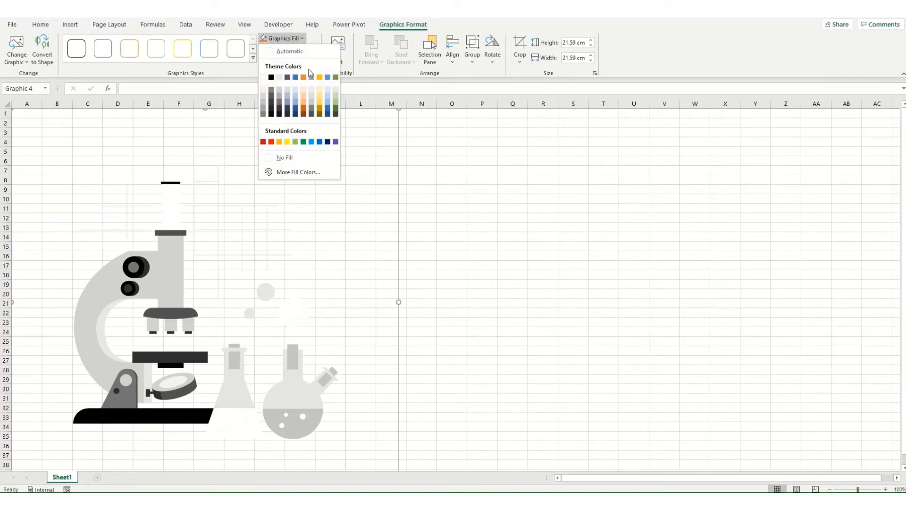
left_click(270, 141)
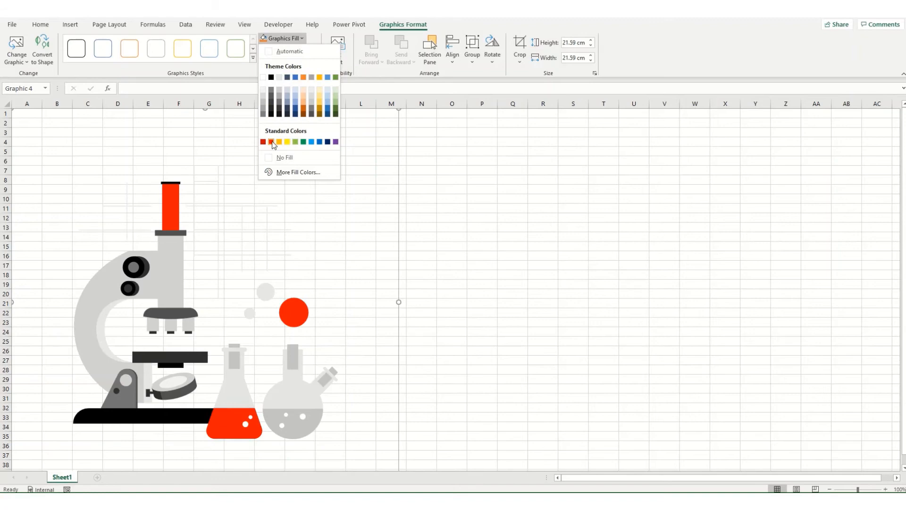
left_click(270, 142)
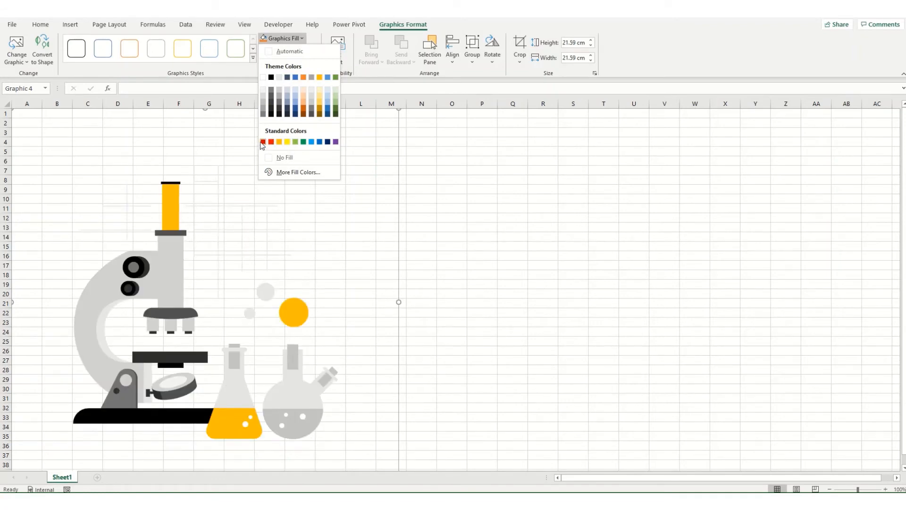
mouse_move(511, 205)
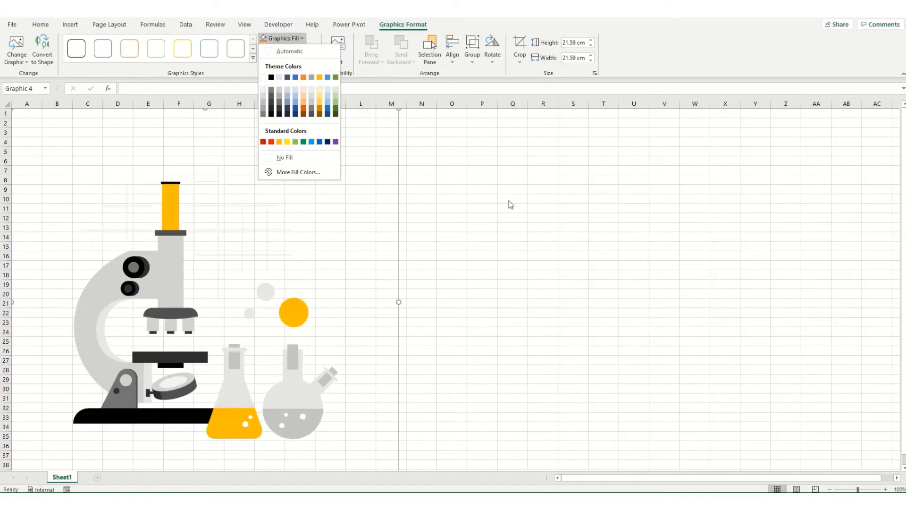
left_click(442, 289)
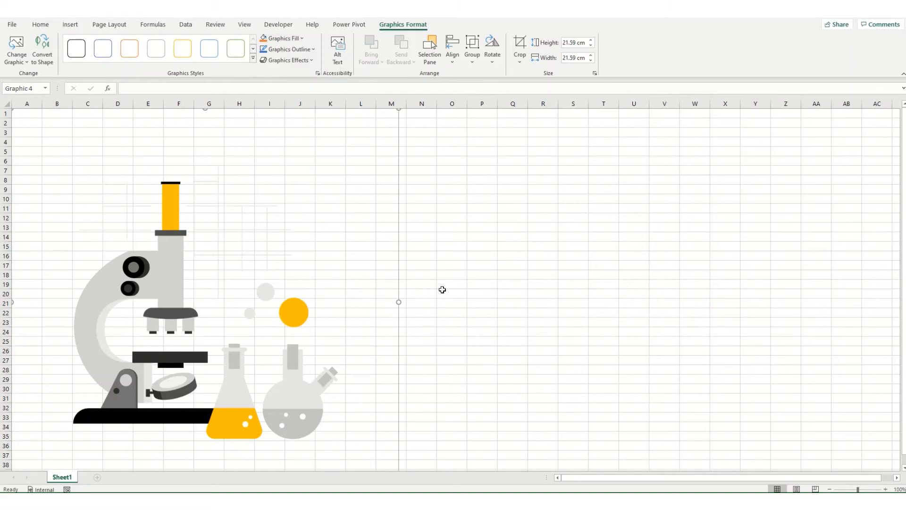
mouse_move(221, 296)
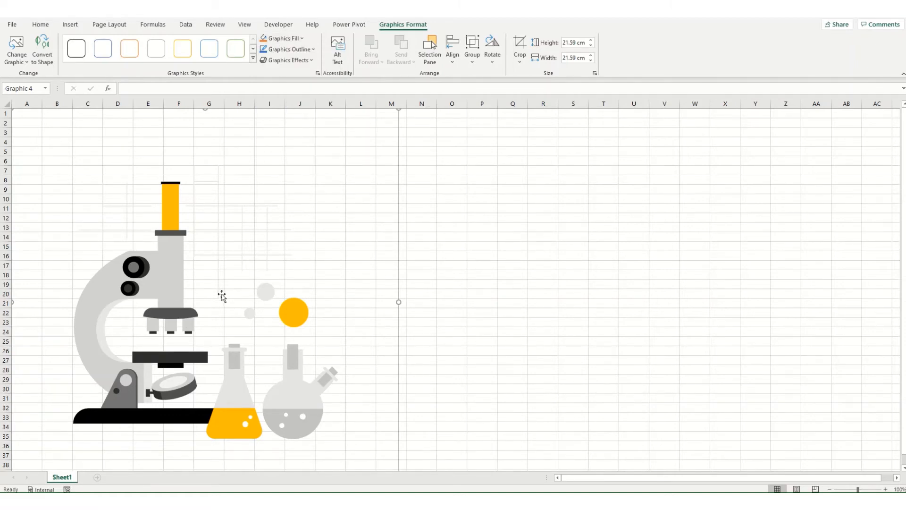
mouse_move(274, 144)
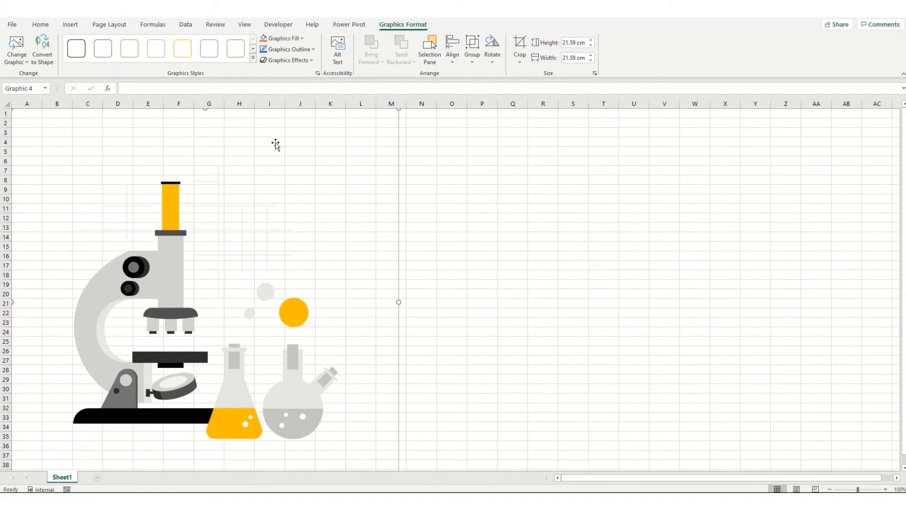
left_click(243, 24)
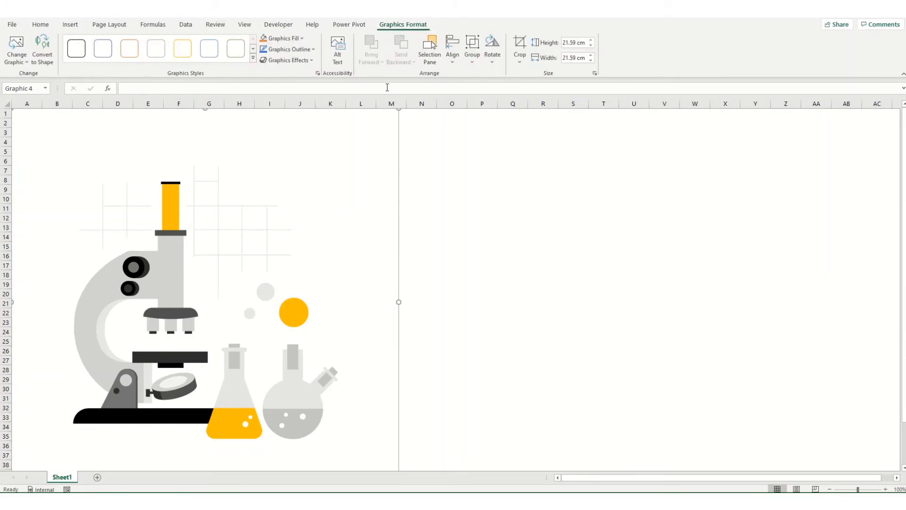
mouse_move(148, 249)
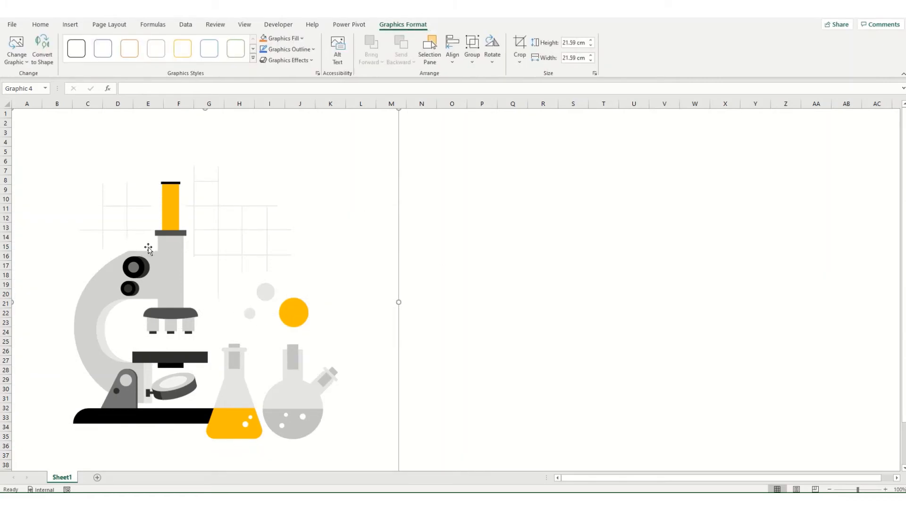
mouse_move(178, 266)
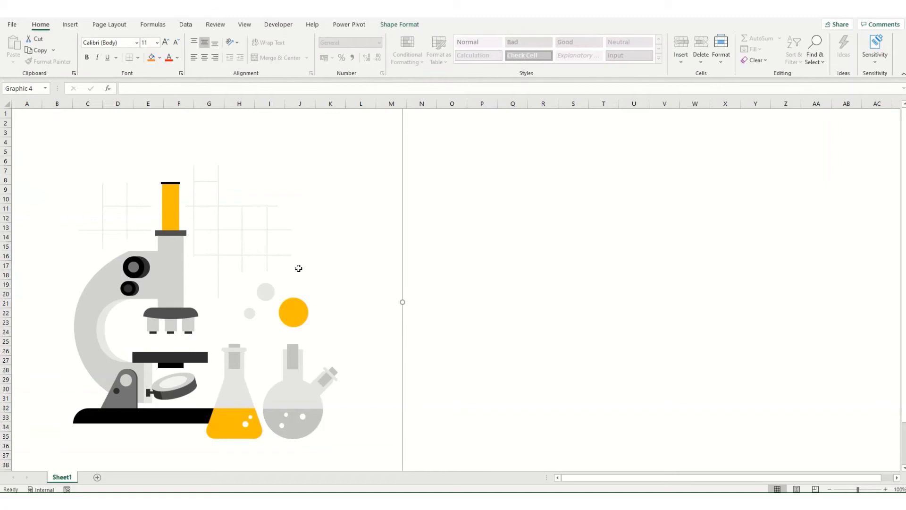
- Ungroup the illustration into its separate pieces via Group > Ungroup on the grid shape
left_click(293, 313)
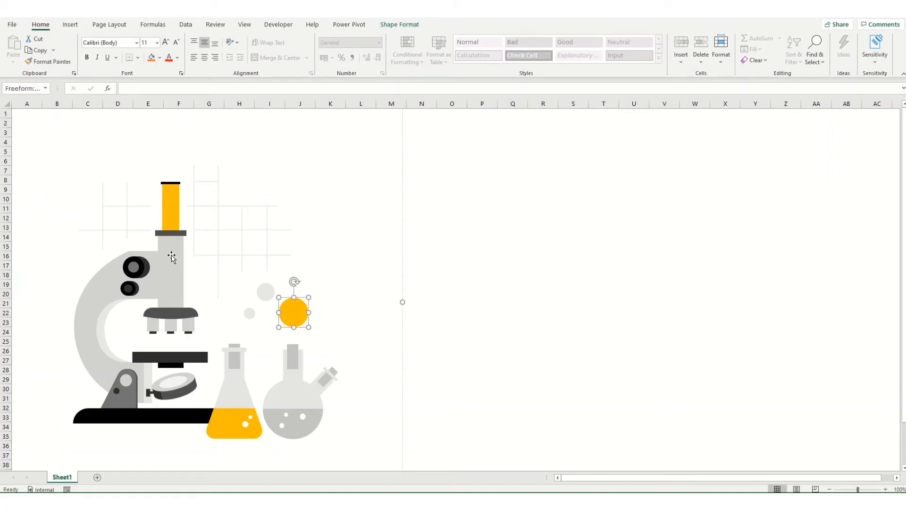
left_click(170, 207)
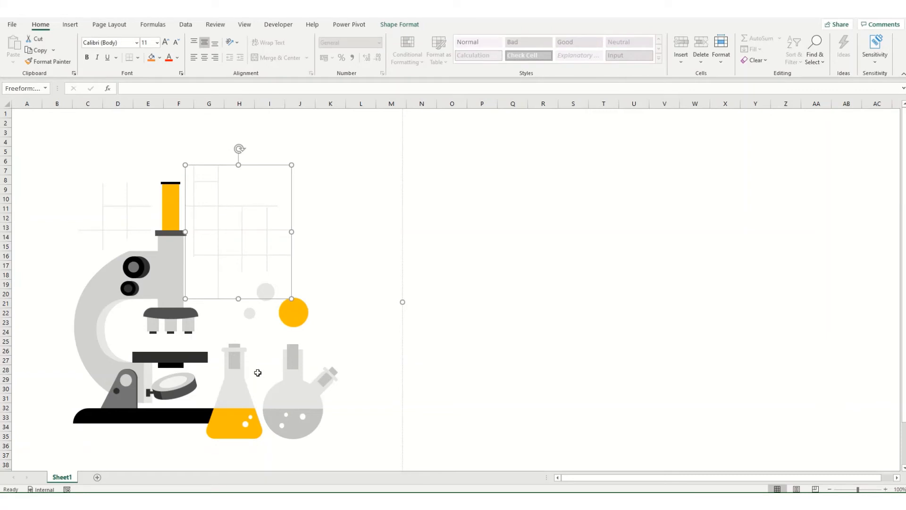
mouse_move(124, 264)
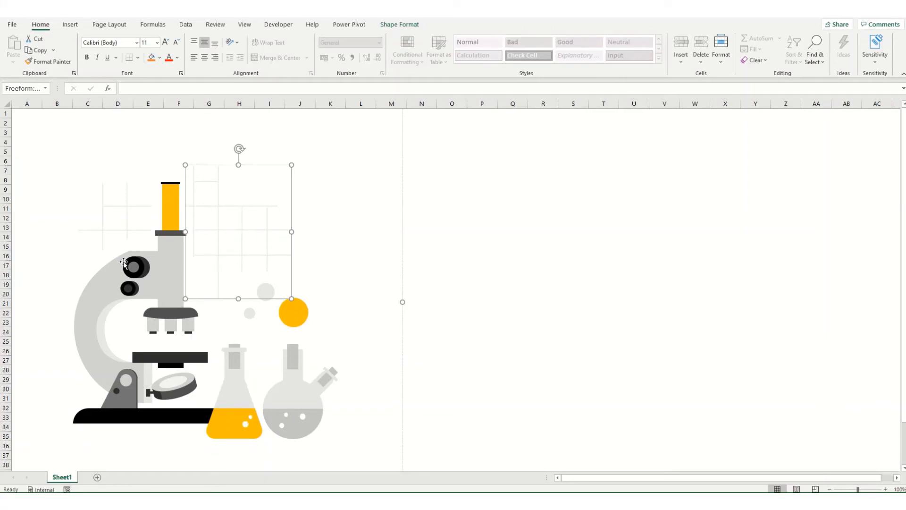
mouse_move(263, 169)
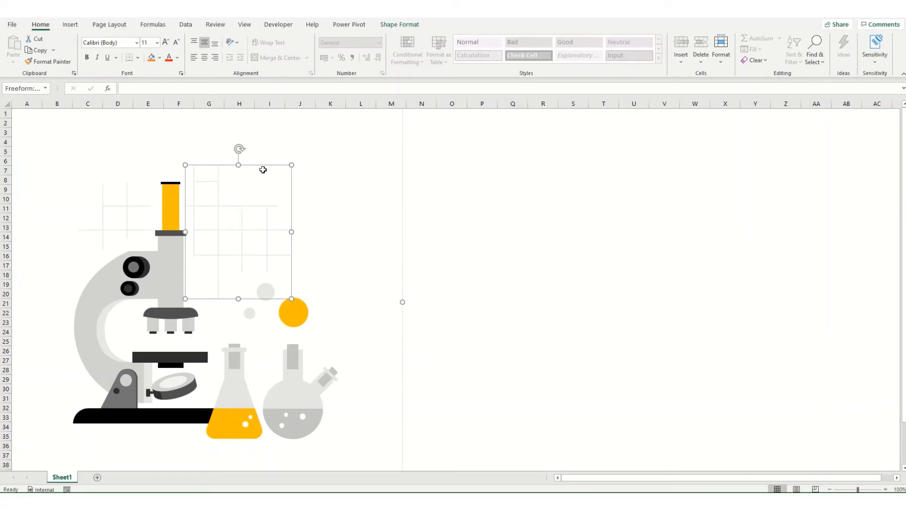
right_click(264, 169)
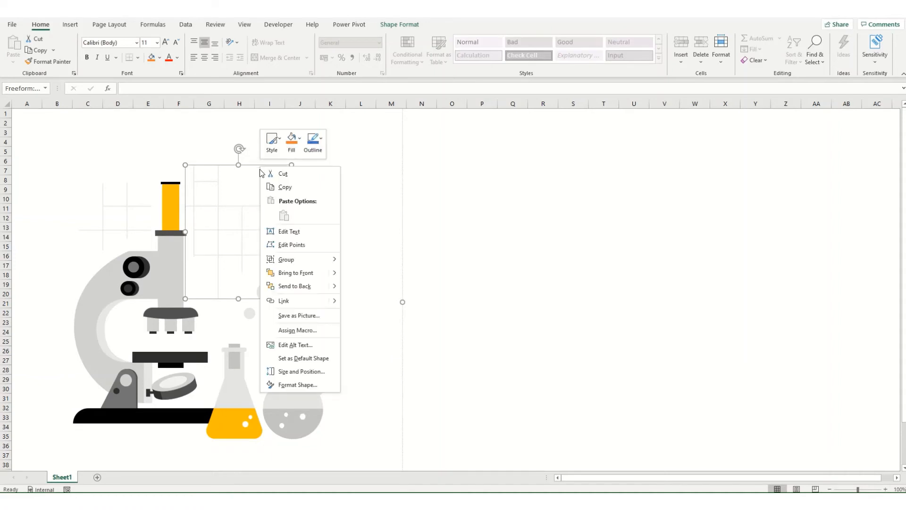
left_click(286, 258)
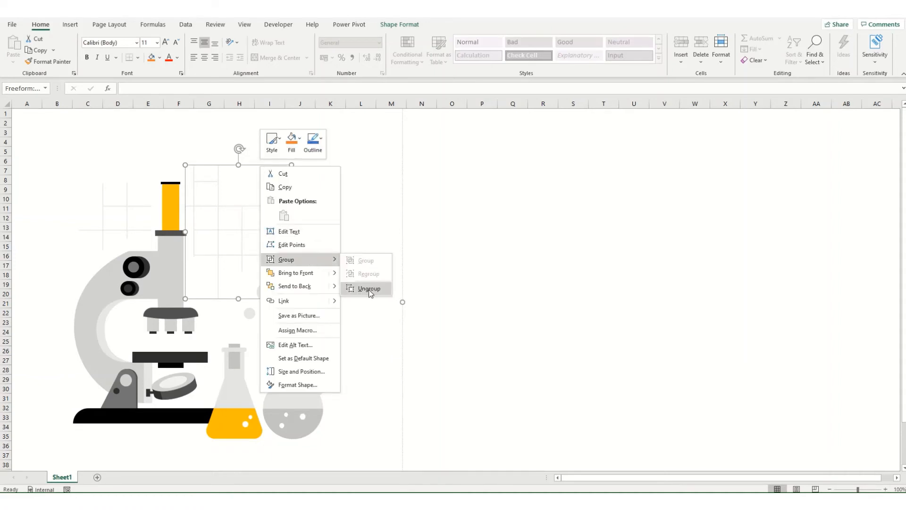
left_click(369, 289)
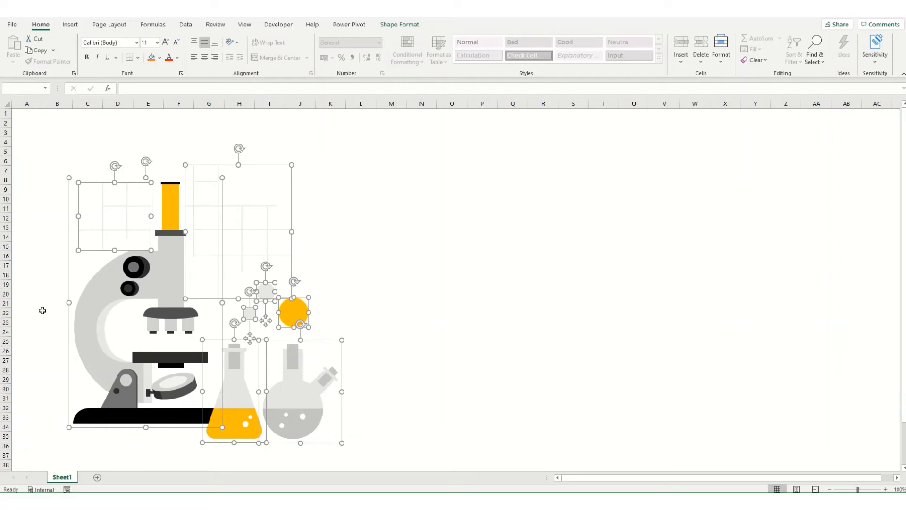
- Deselect the separated pieces and select the microscope on its own
left_click(390, 236)
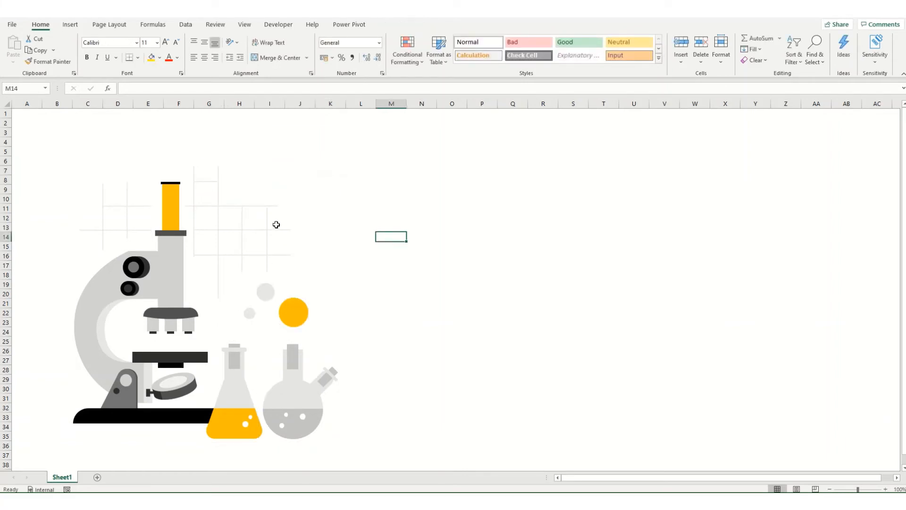
left_click(268, 227)
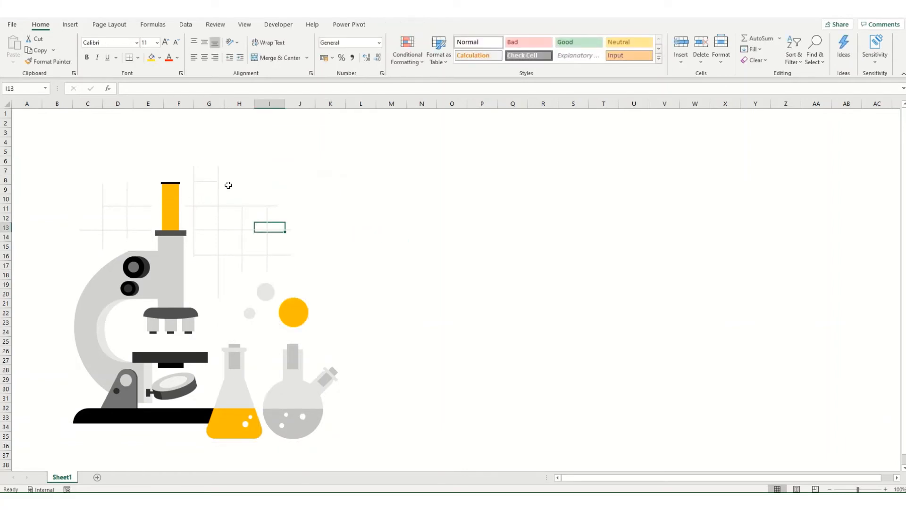
left_click(237, 231)
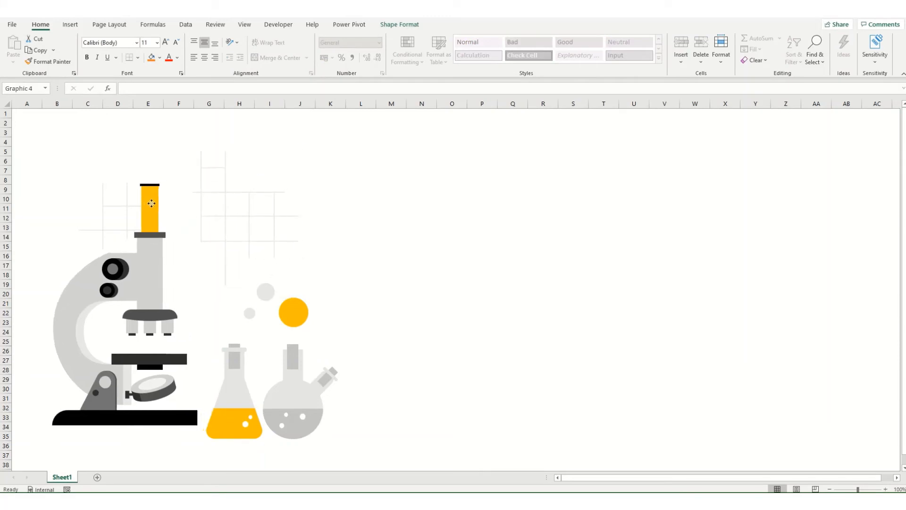
- Move the microscope right, ungroup it, and shift its yellow eyepiece up and left
left_click_drag(150, 203, 180, 191)
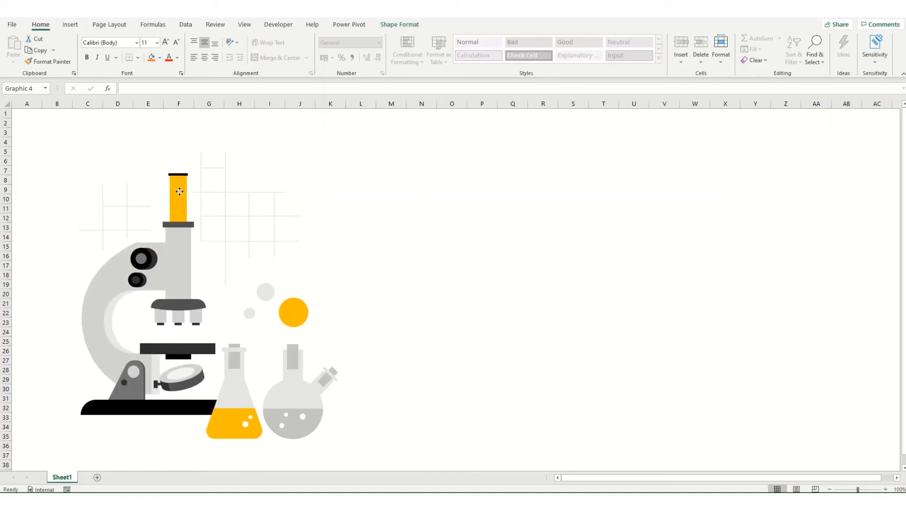
right_click(179, 191)
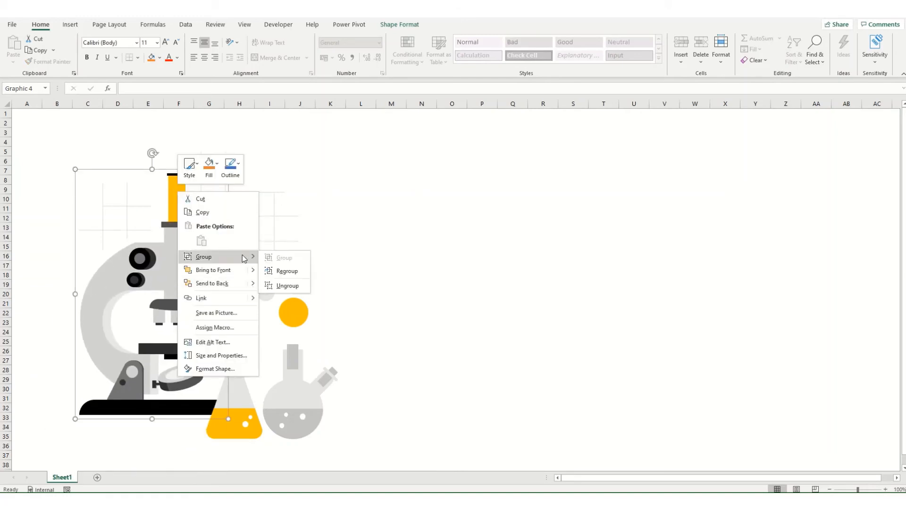
left_click(287, 285)
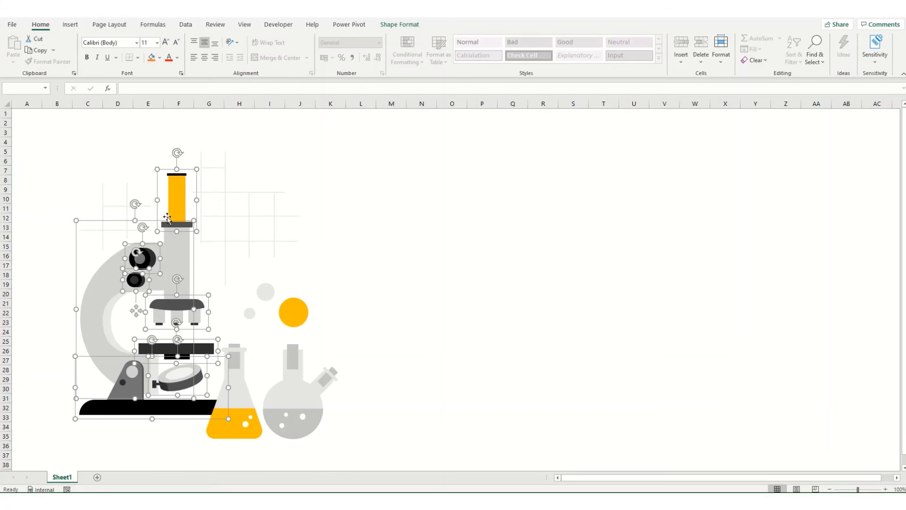
left_click(178, 199)
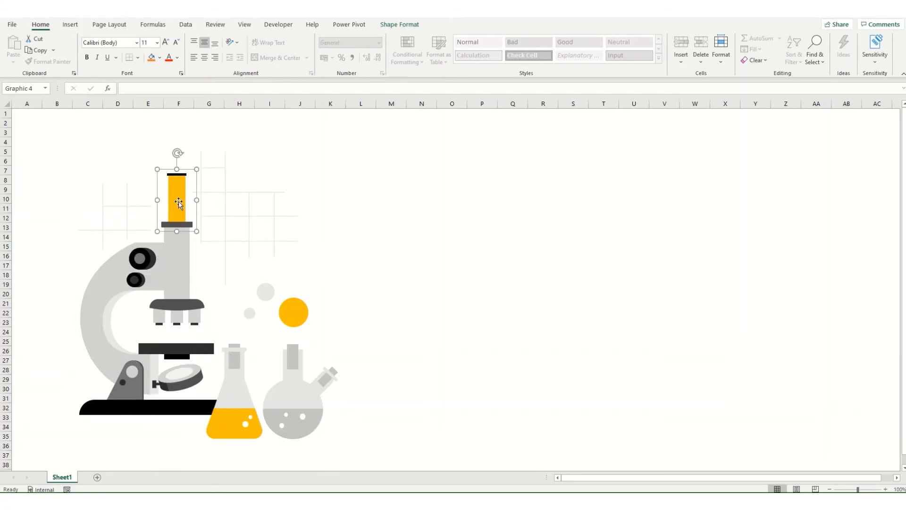
left_click_drag(177, 199, 154, 160)
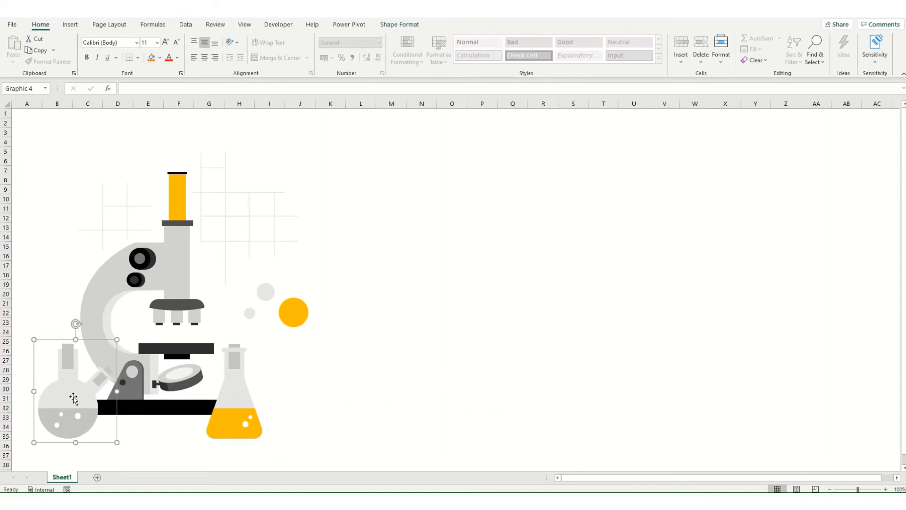
- Ungroup the flask part into its separate pieces
right_click(74, 397)
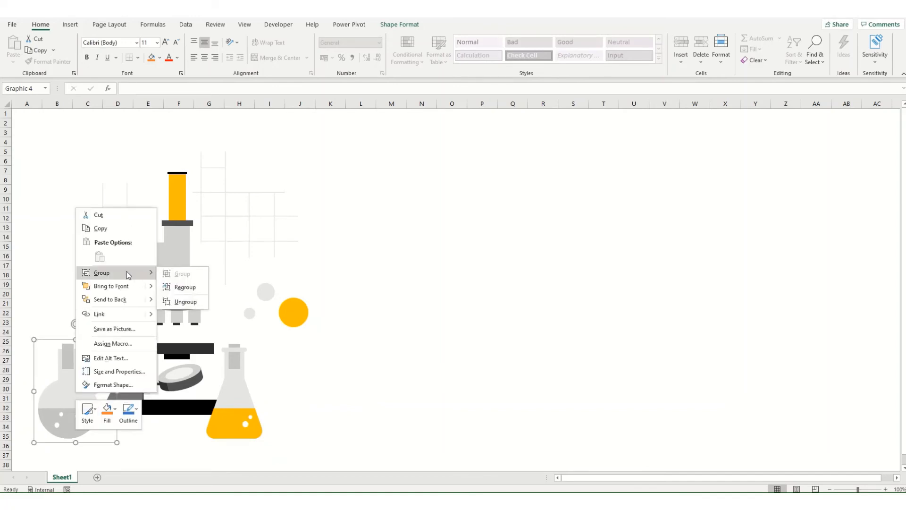
left_click(186, 301)
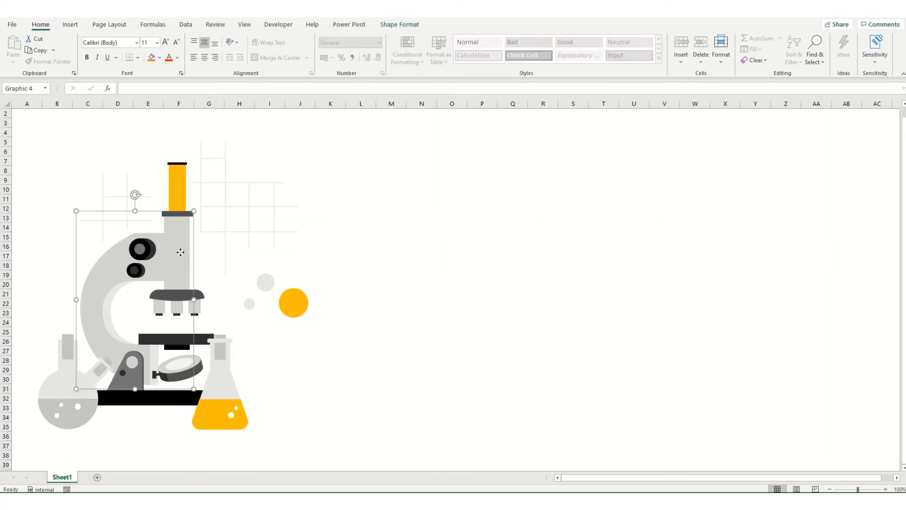
- Fill the small grey dot beside the microscope with green using Shape Fill
left_click(264, 283)
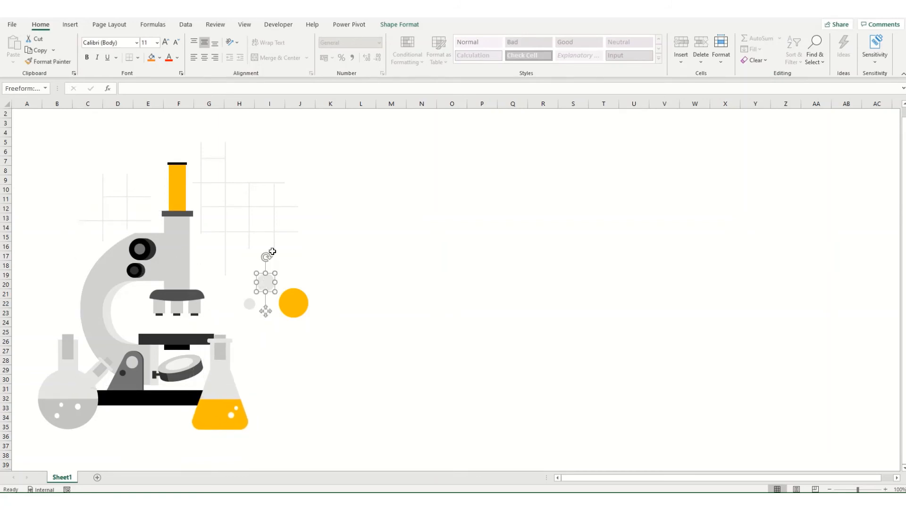
left_click(400, 25)
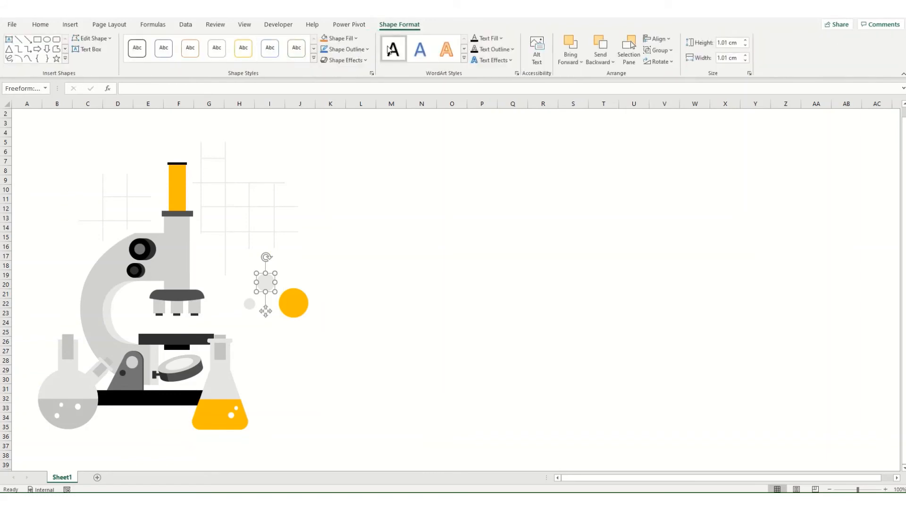
left_click(338, 38)
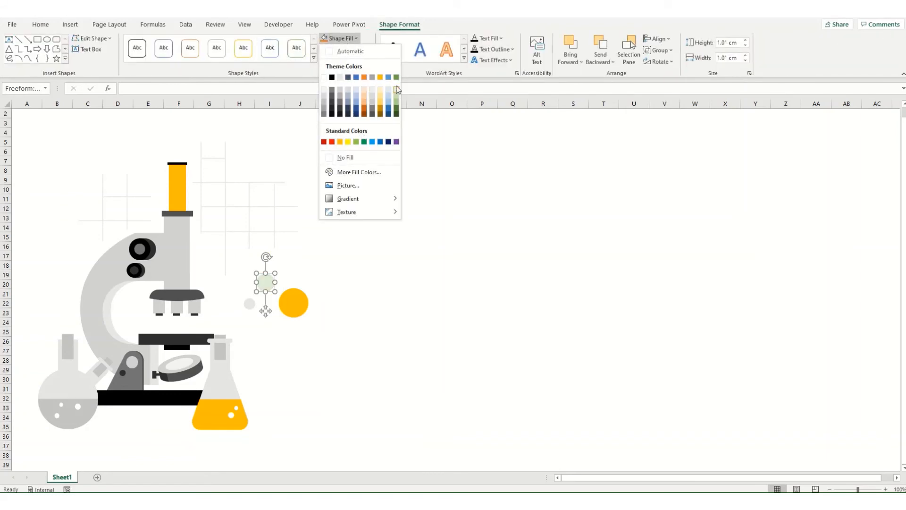
left_click(363, 142)
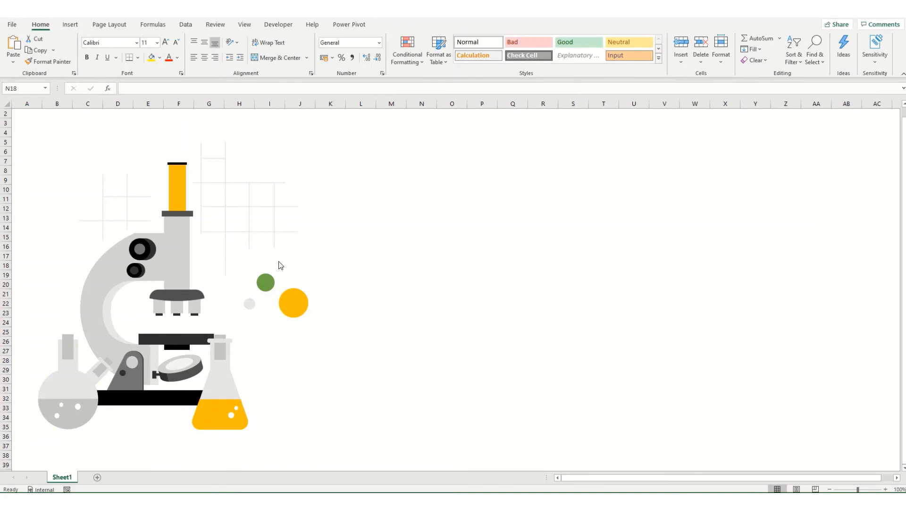
mouse_move(176, 271)
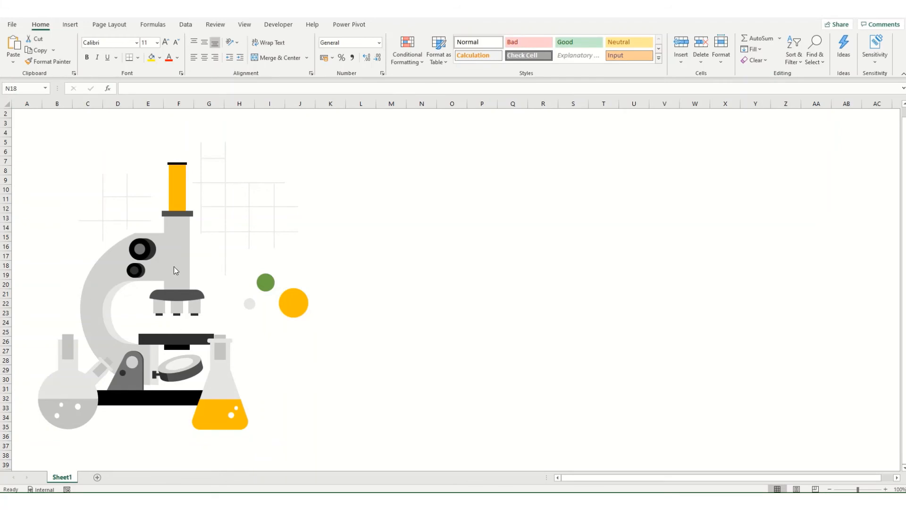
left_click(139, 260)
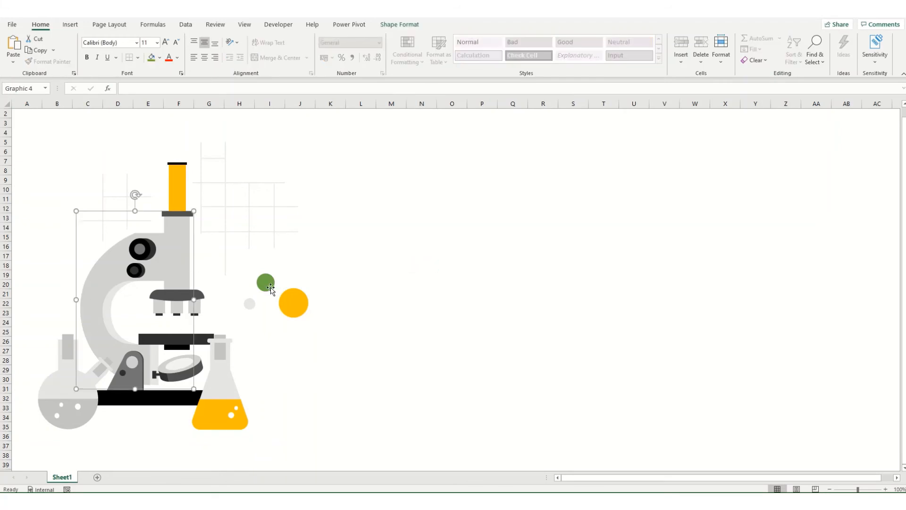
- Regroup all the illustration's parts into one graphic and select cell N11
right_click(267, 281)
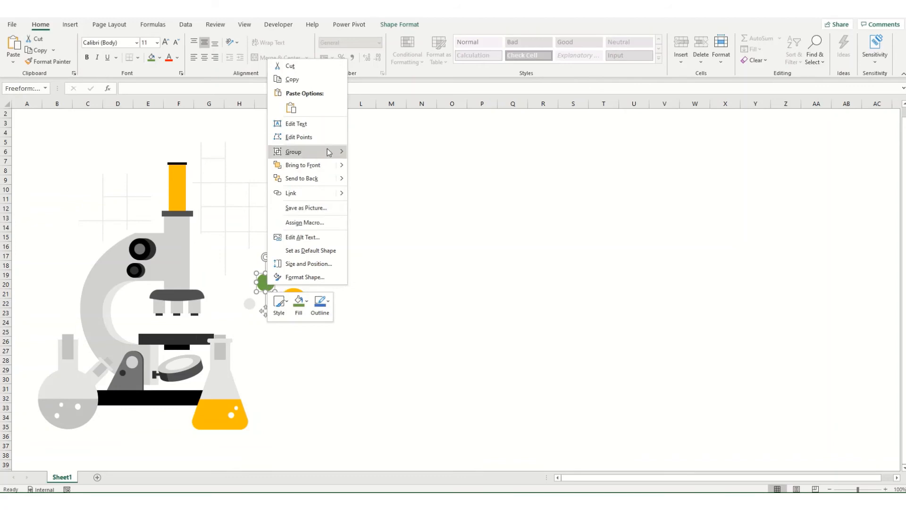
left_click(292, 151)
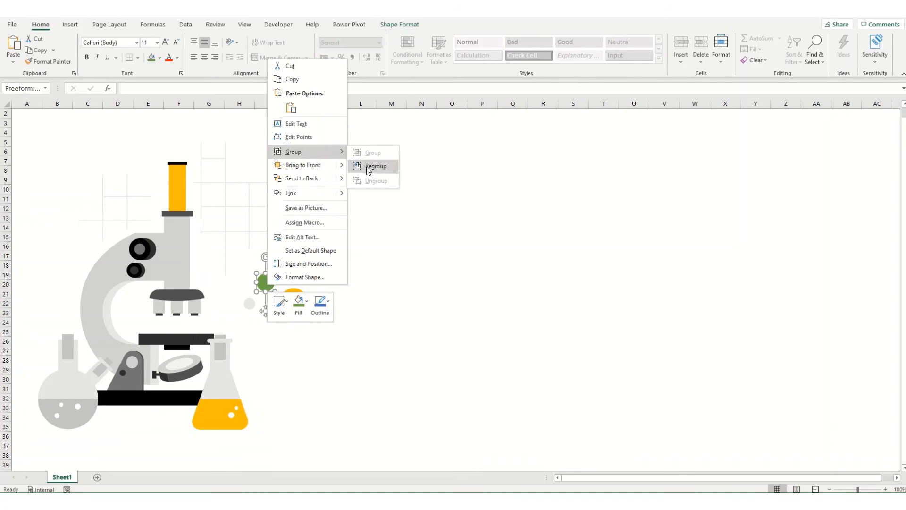
left_click(375, 166)
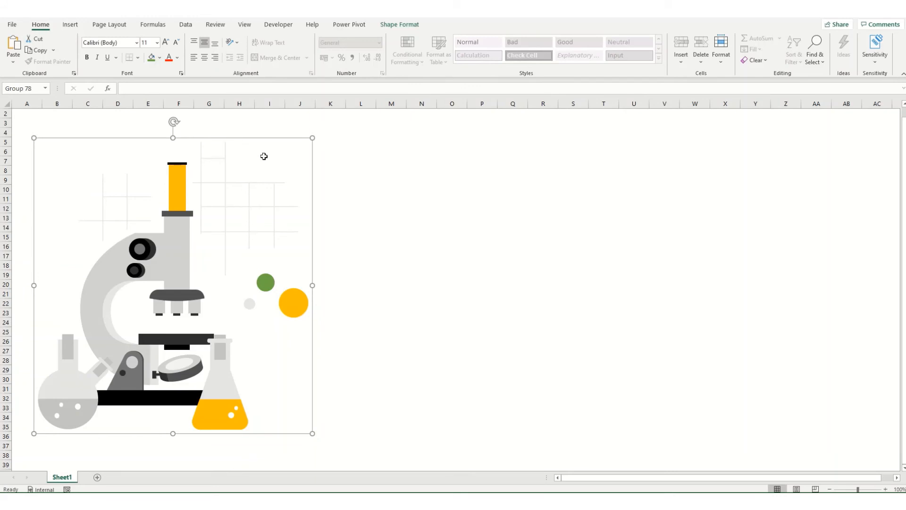
mouse_move(261, 141)
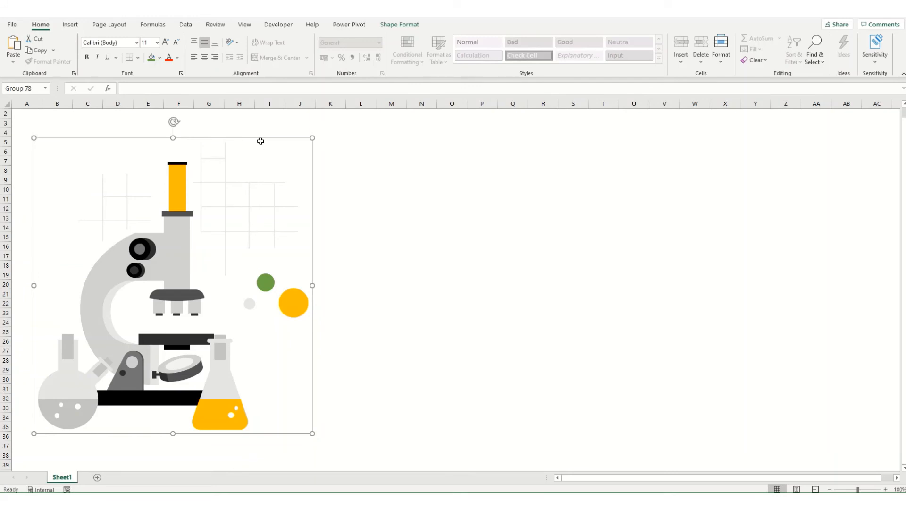
left_click(420, 199)
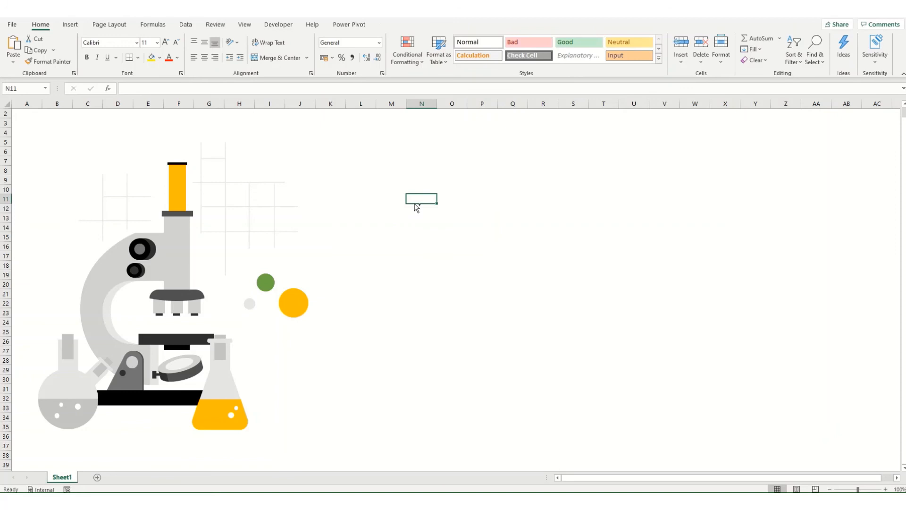
- Paste a Picture (PNG) copy of the illustration via Paste Special beside the original
key("ctrl+alt+v")
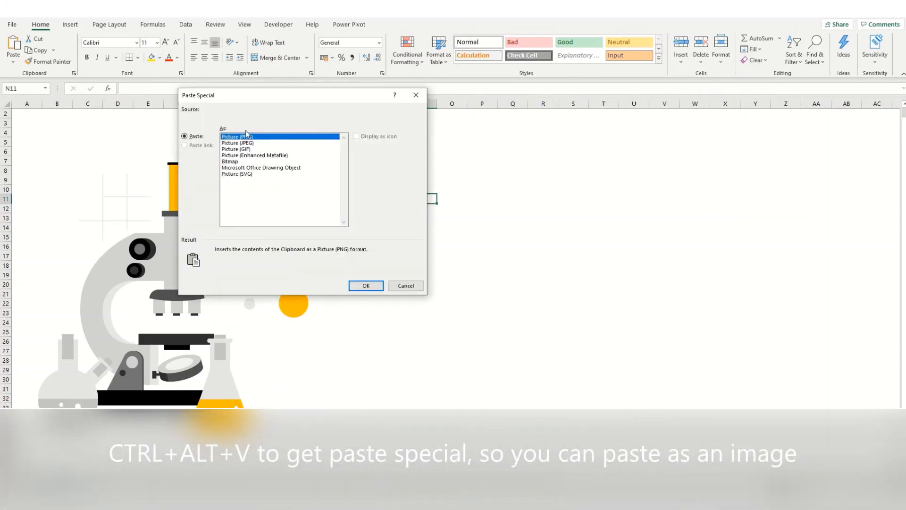
left_click(365, 285)
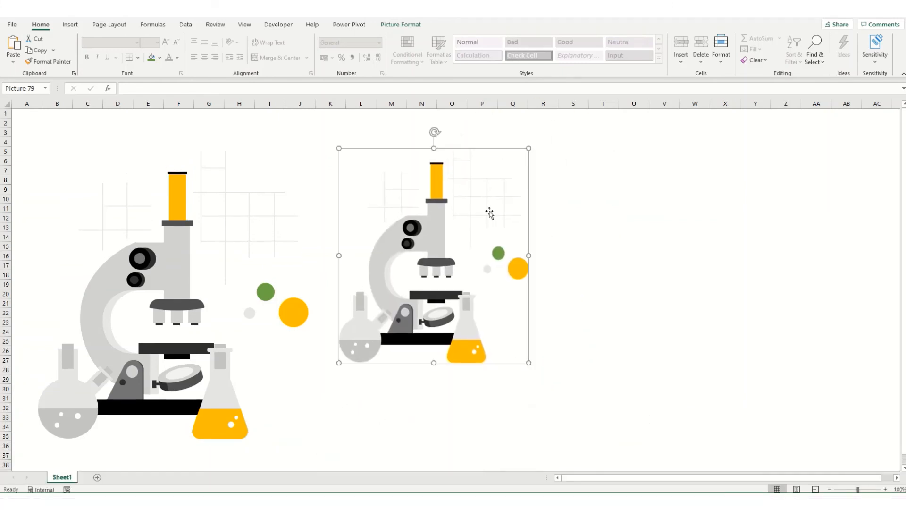
mouse_move(408, 262)
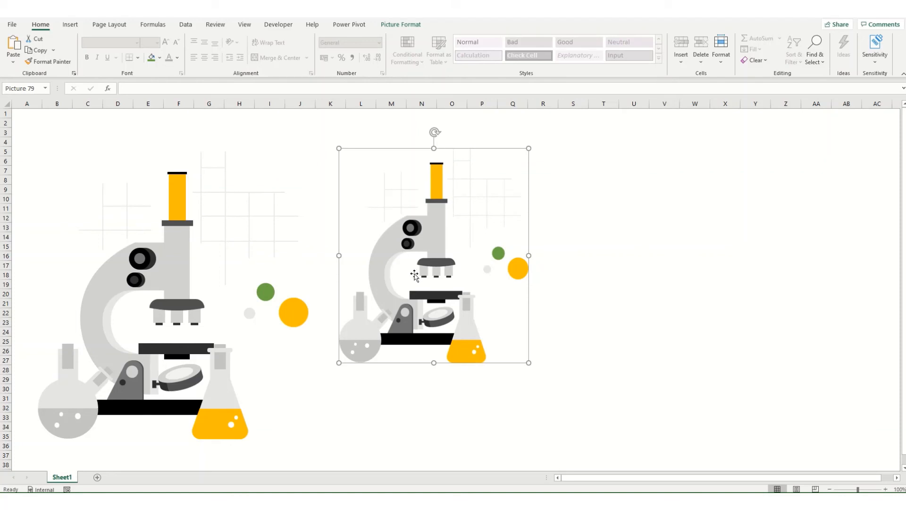
mouse_move(465, 320)
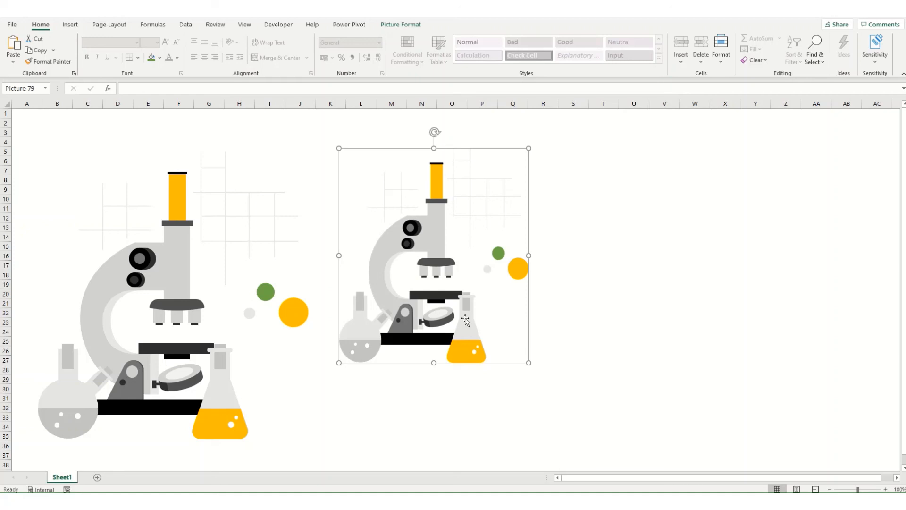
mouse_move(388, 184)
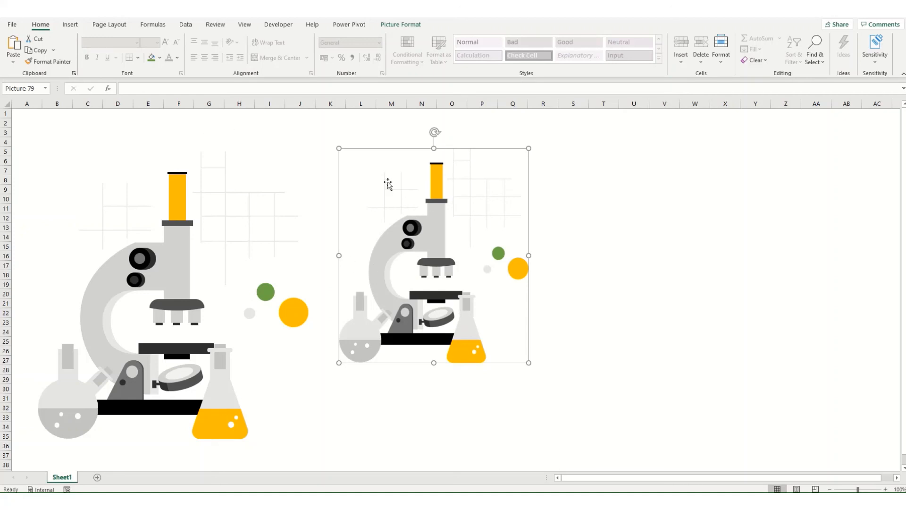
mouse_move(380, 236)
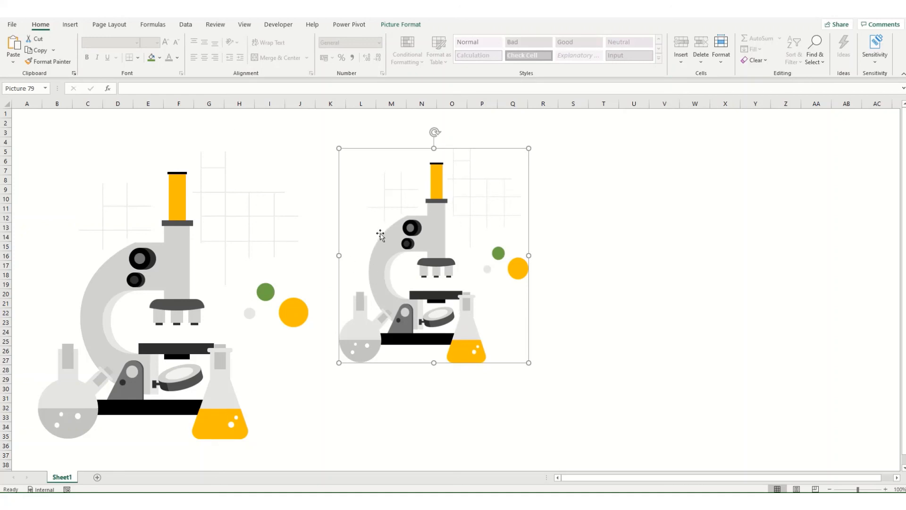
mouse_move(467, 249)
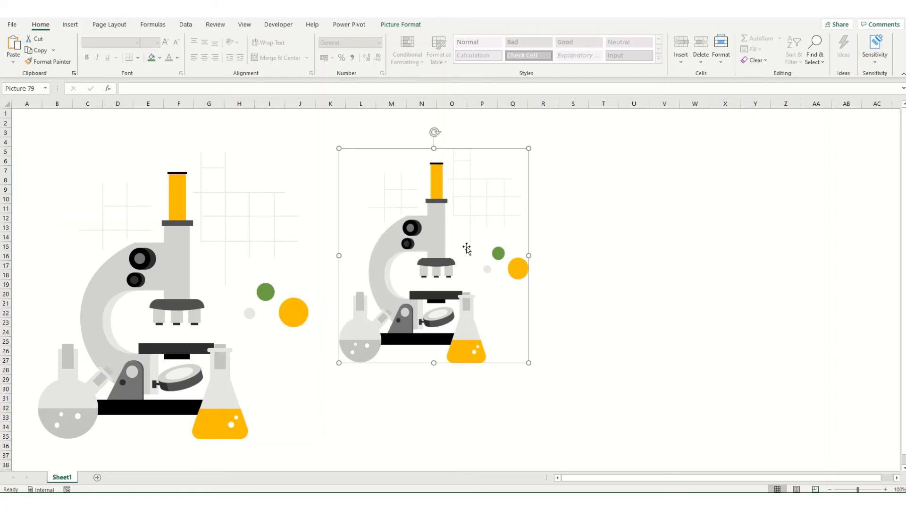
mouse_move(112, 310)
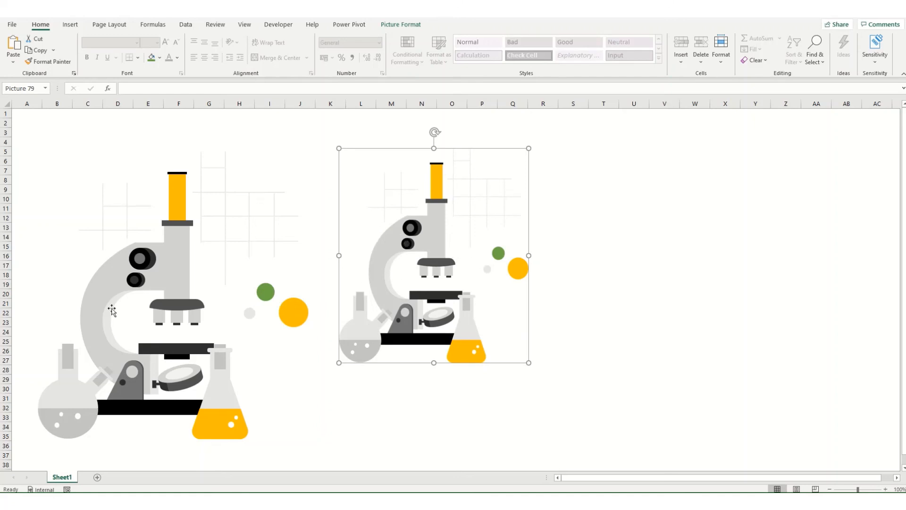
mouse_move(139, 258)
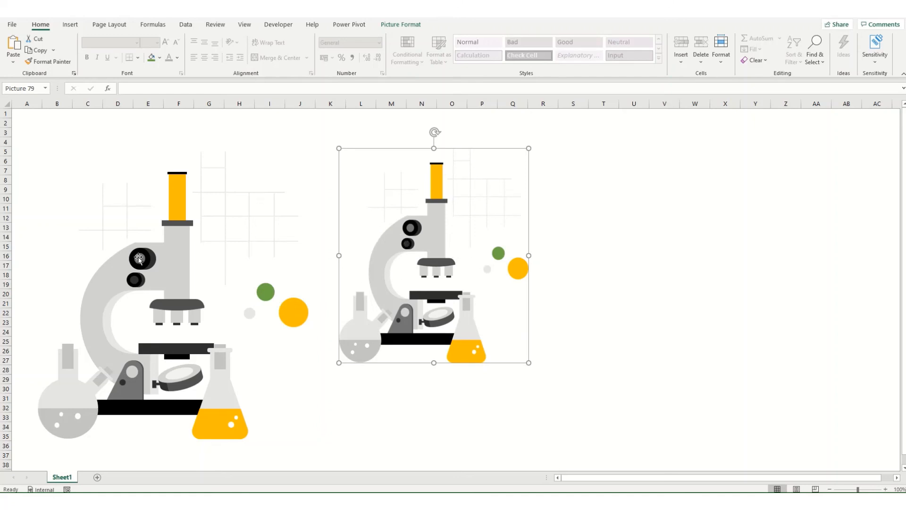